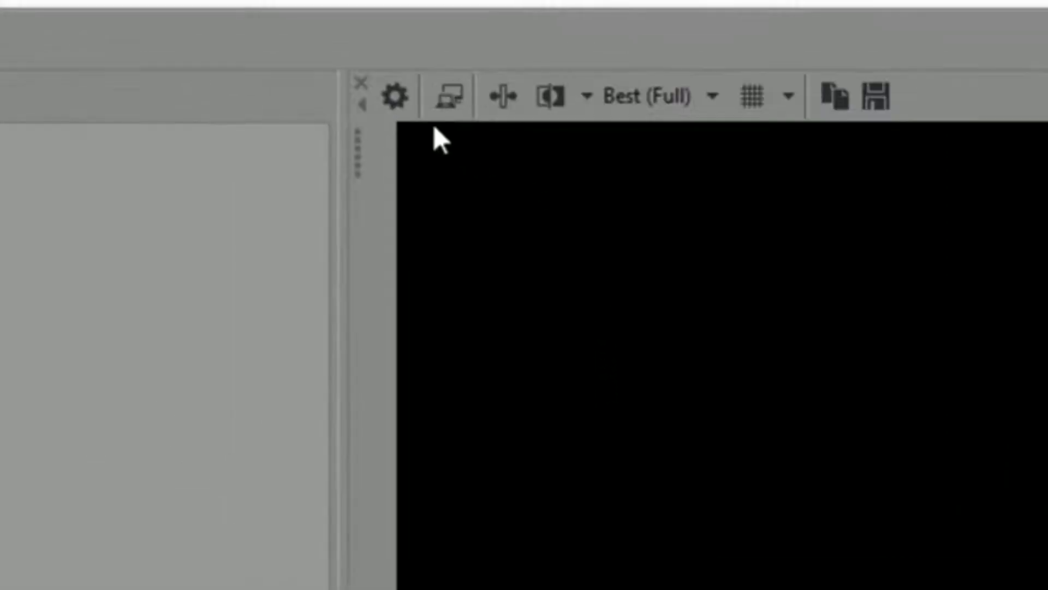
pyautogui.moveTo(394, 96)
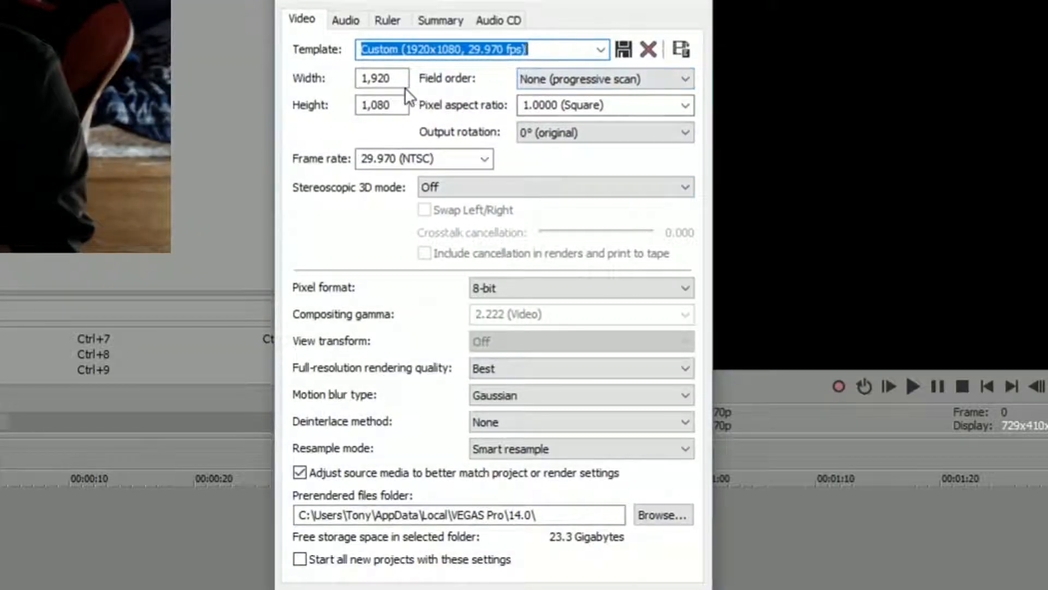
pyautogui.moveTo(391, 457)
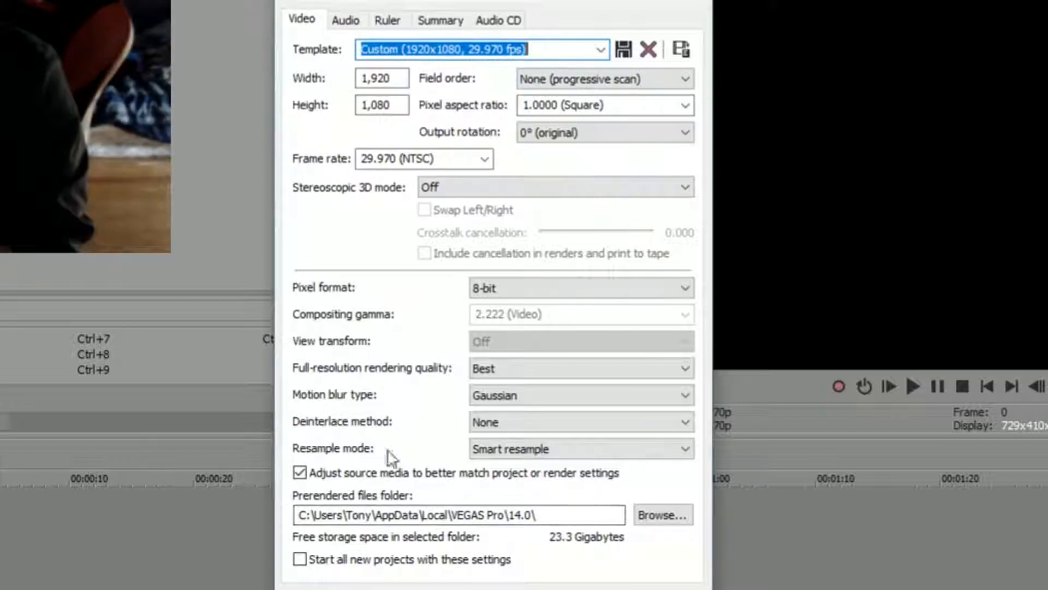
pyautogui.moveTo(518, 554)
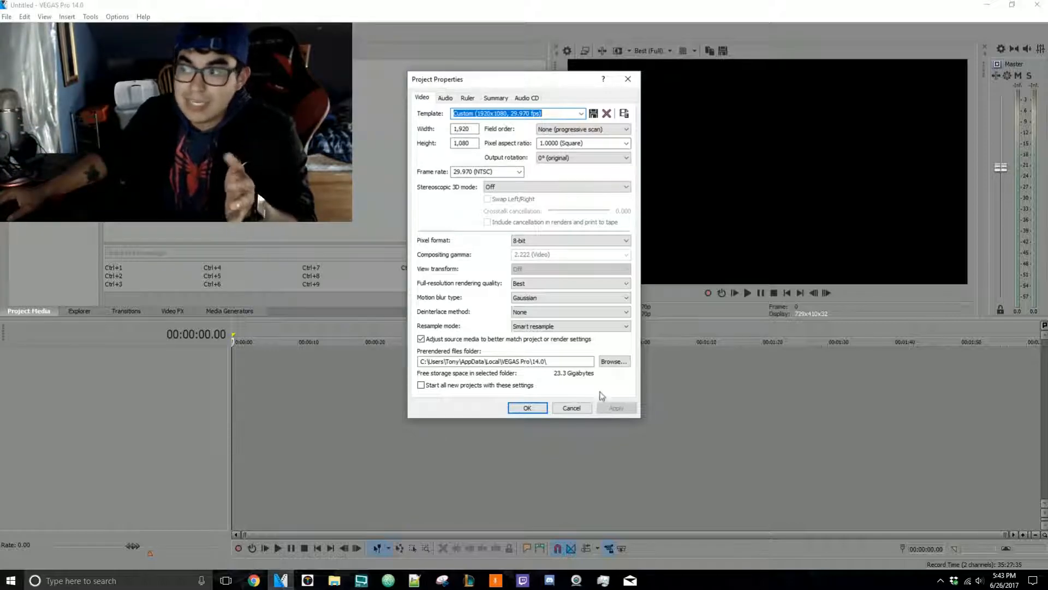
# Cancel the Project Properties dialog without changing any video settings
pyautogui.click(522, 362)
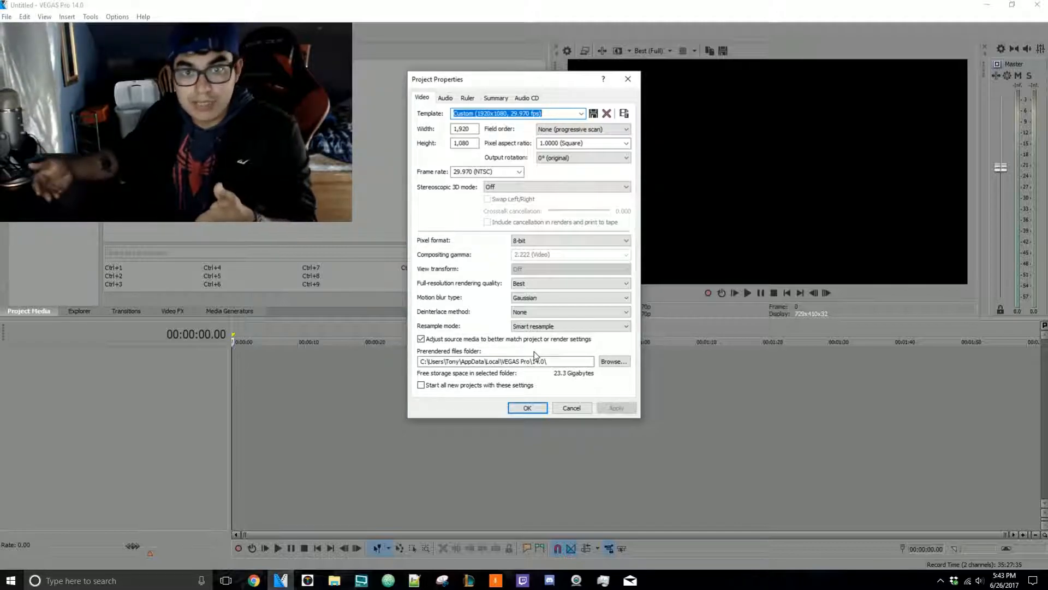
pyautogui.click(527, 407)
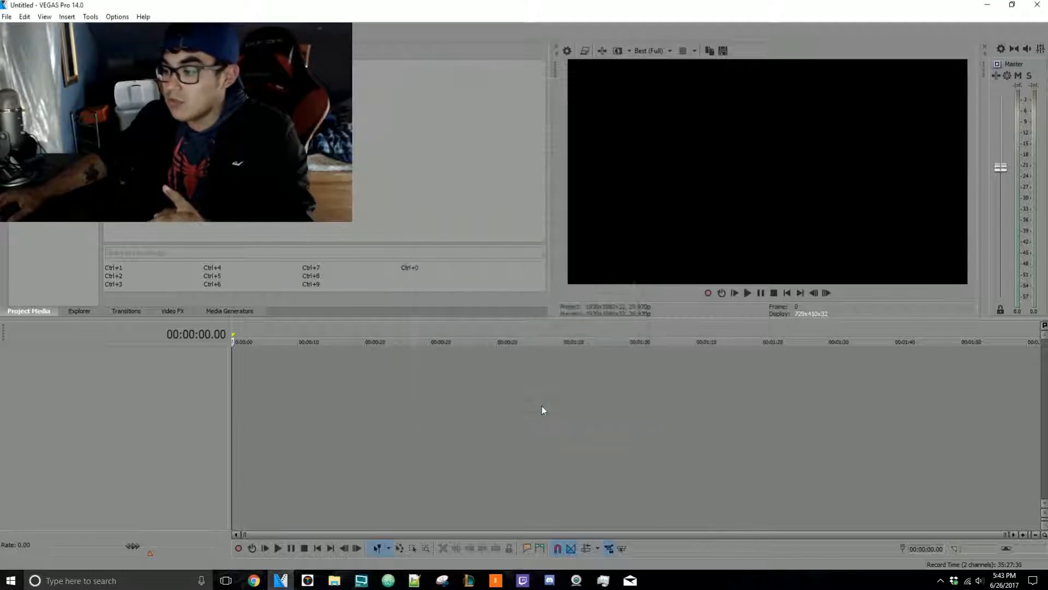
# Add the animation clip to the timeline and bring up its clip properties
pyautogui.click(6, 16)
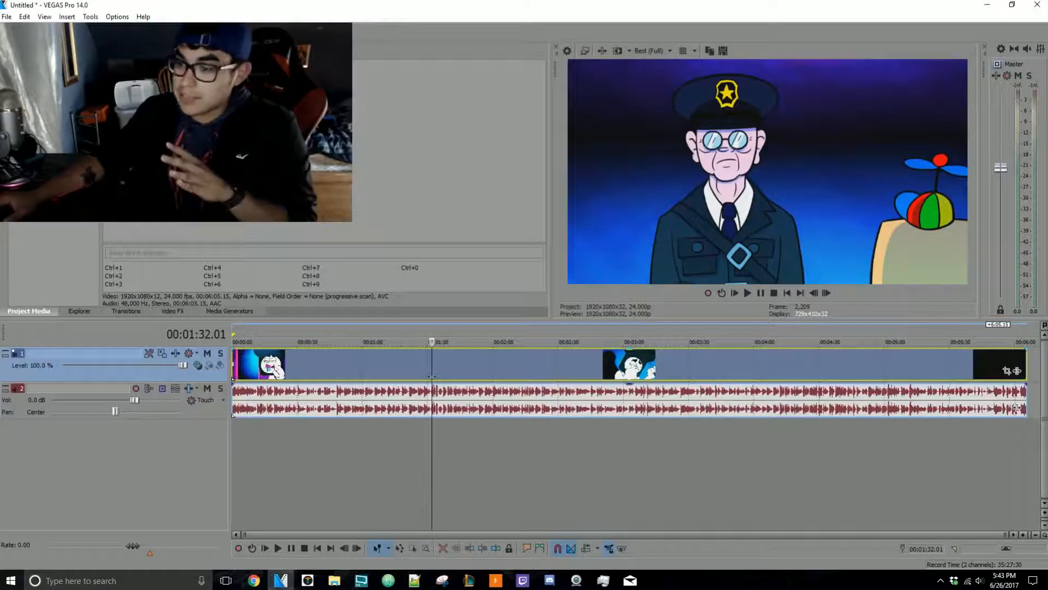
pyautogui.rightClick(432, 375)
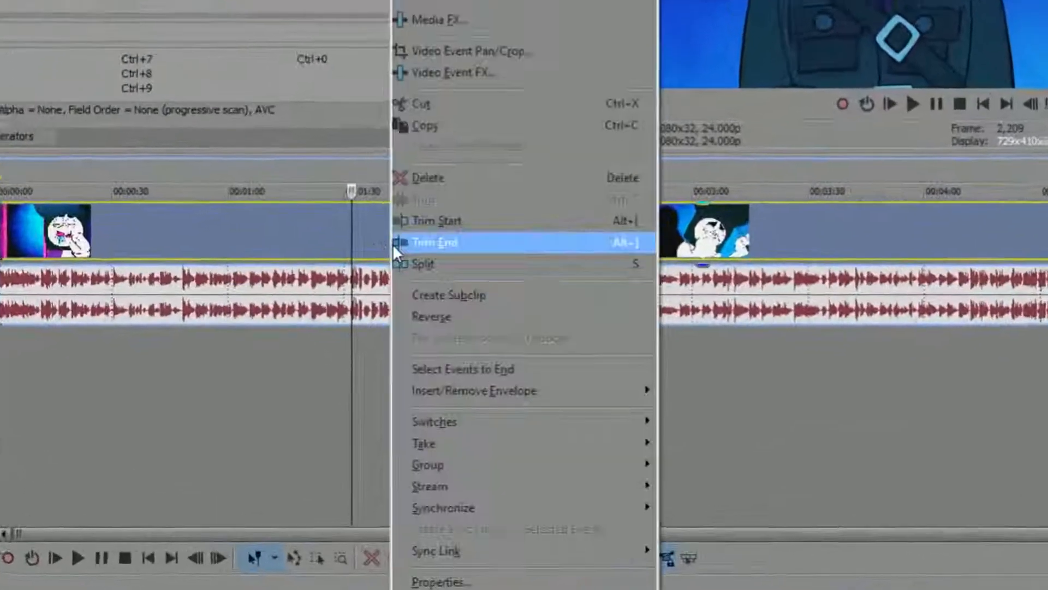
pyautogui.click(440, 581)
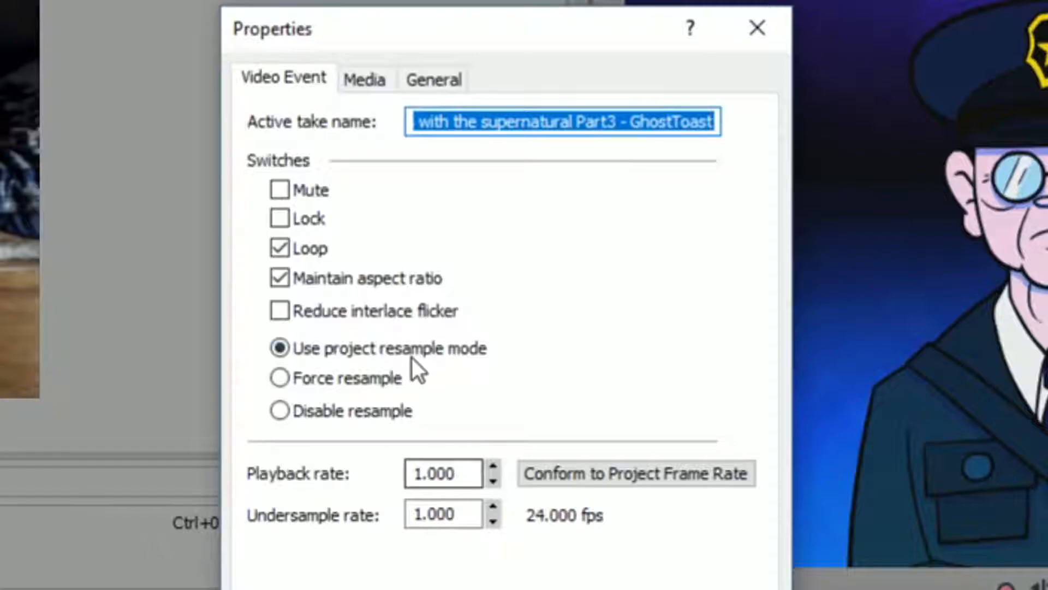
# Check the General and Media details confirming the clip runs at 24 fps, then dismiss them
pyautogui.click(433, 77)
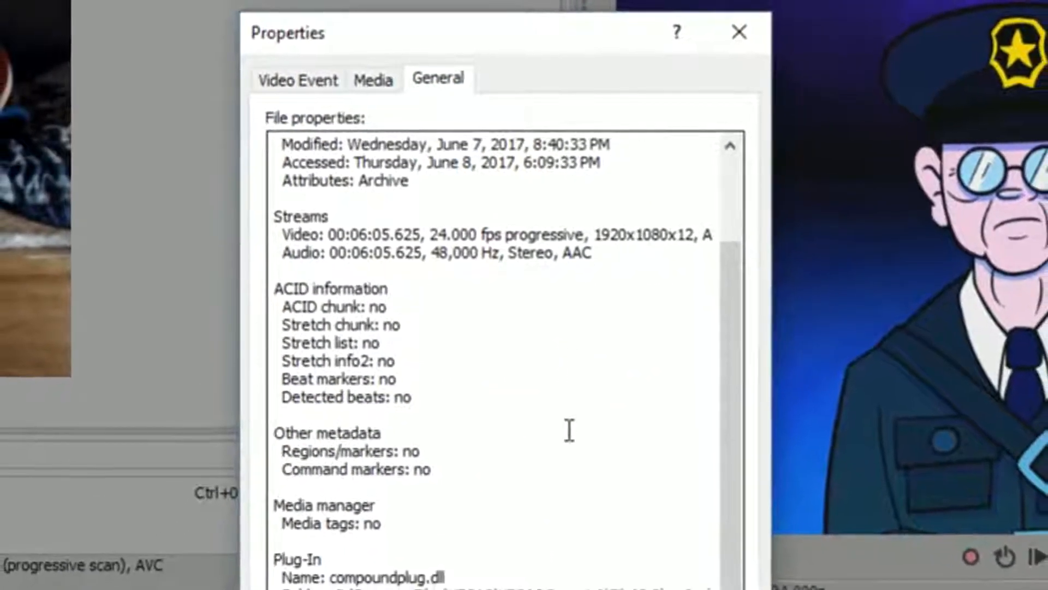
pyautogui.click(380, 77)
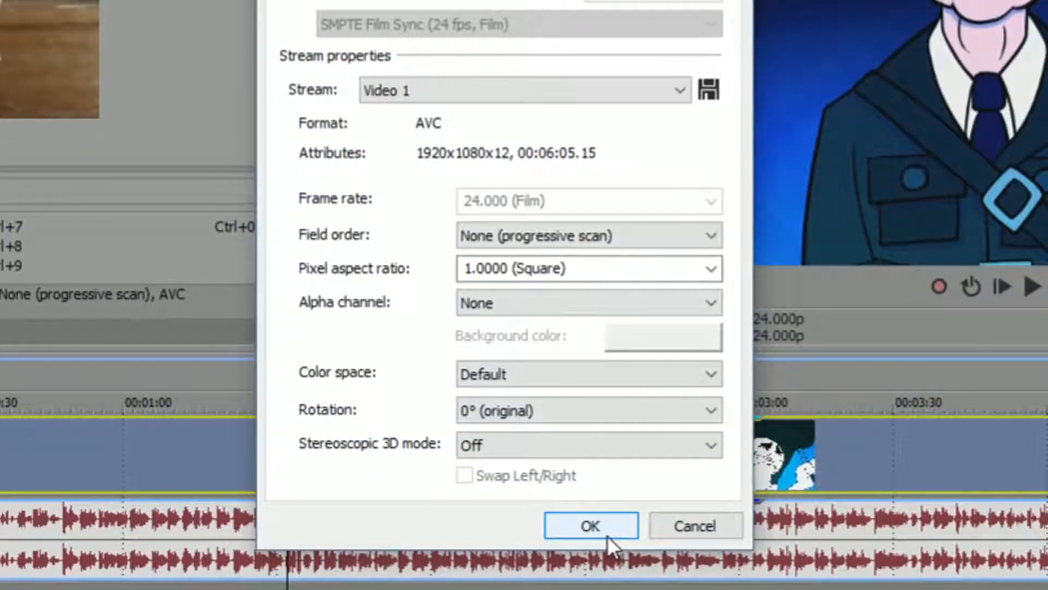
pyautogui.click(590, 525)
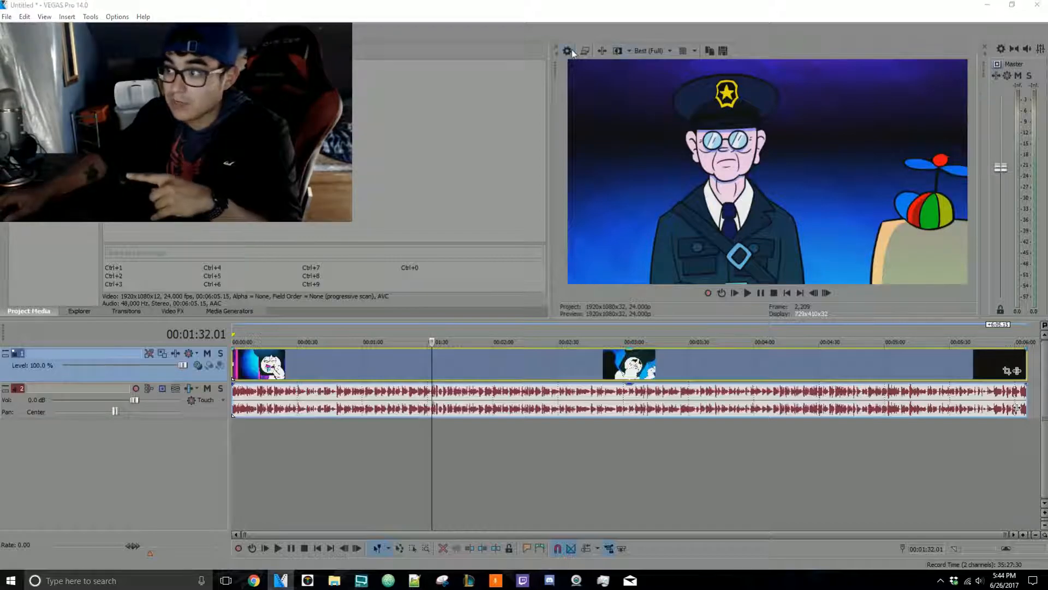
# Bring up Project Video Properties, now showing frame rate 24.000 (Film)
pyautogui.click(567, 51)
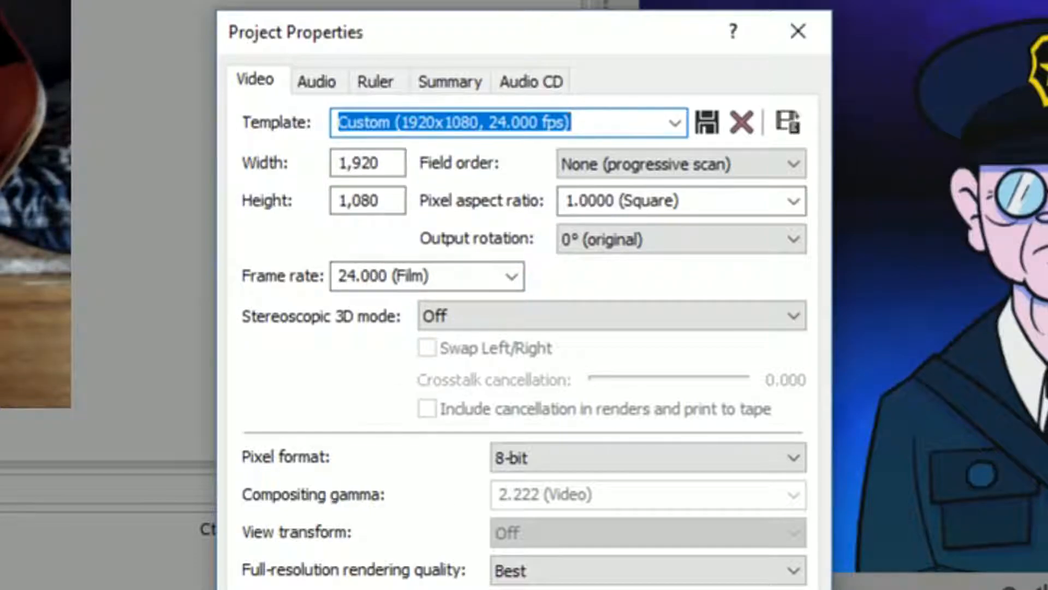
pyautogui.click(797, 31)
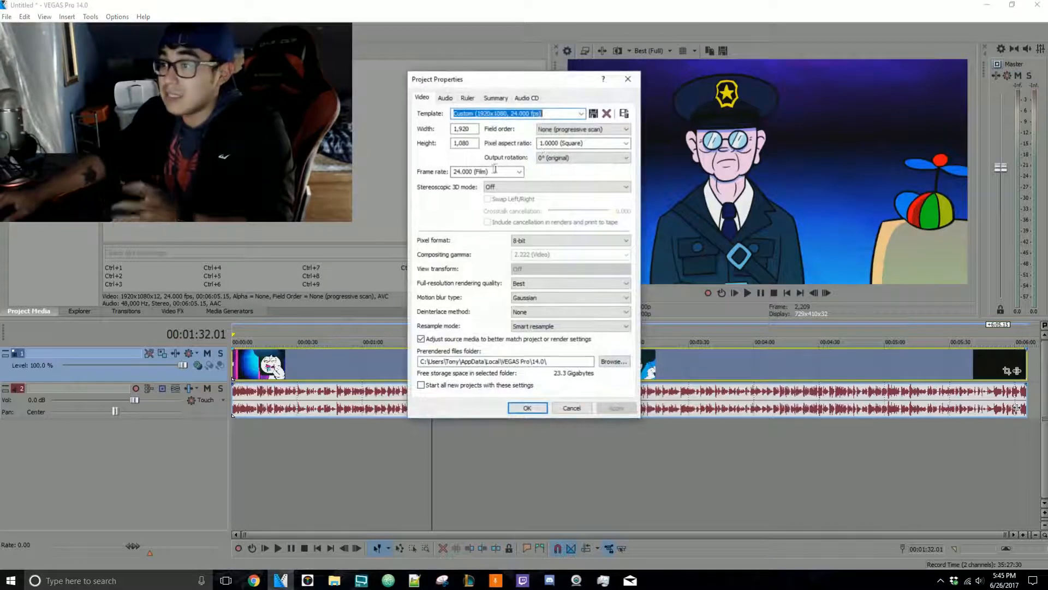
# Set the project frame rate to 12.000 (Half Film) and play the animation at that rate
pyautogui.click(519, 171)
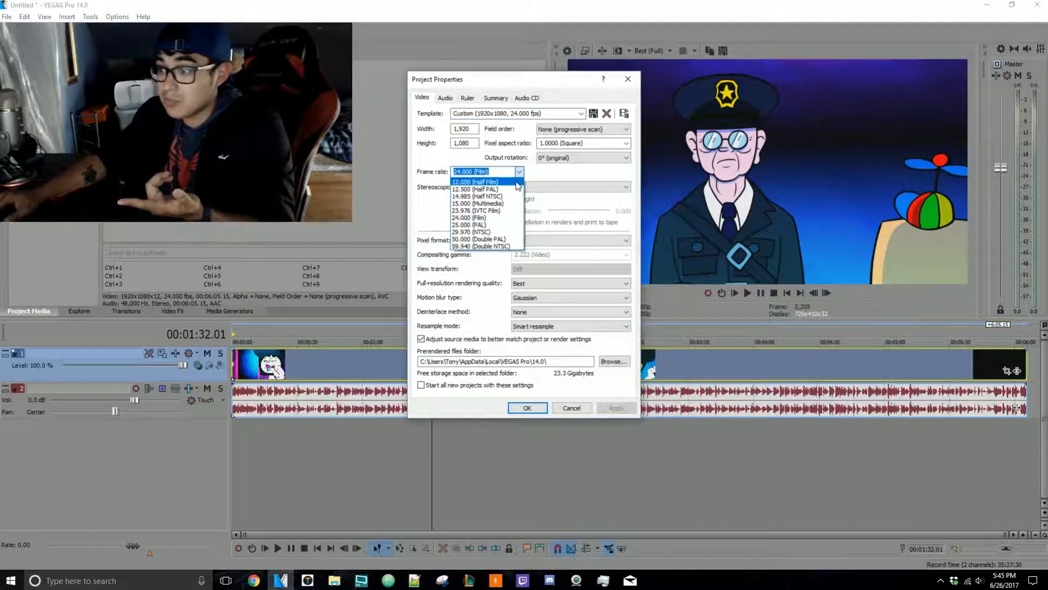
pyautogui.click(527, 407)
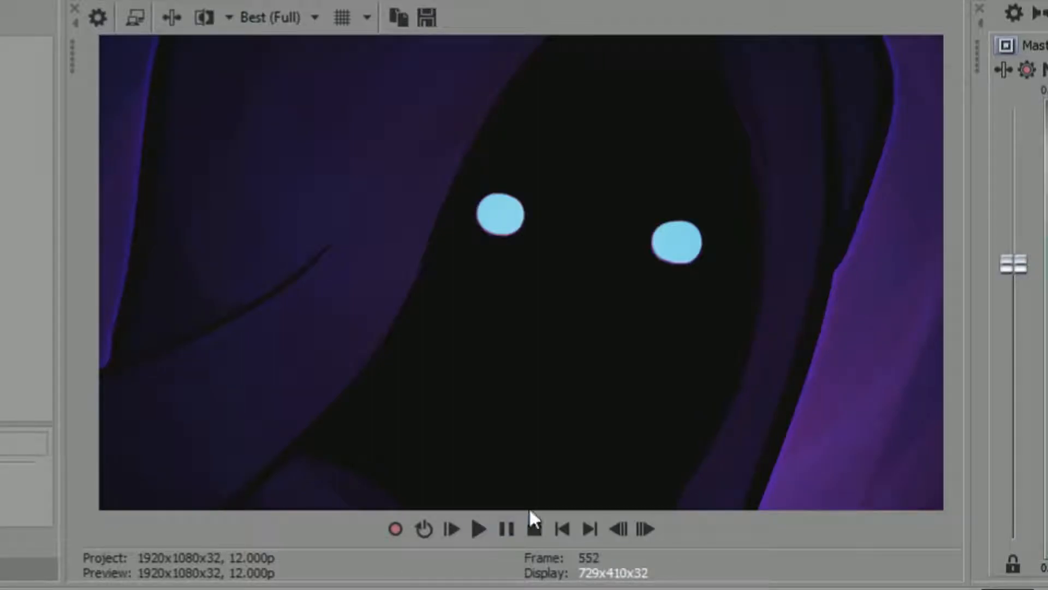
pyautogui.click(479, 529)
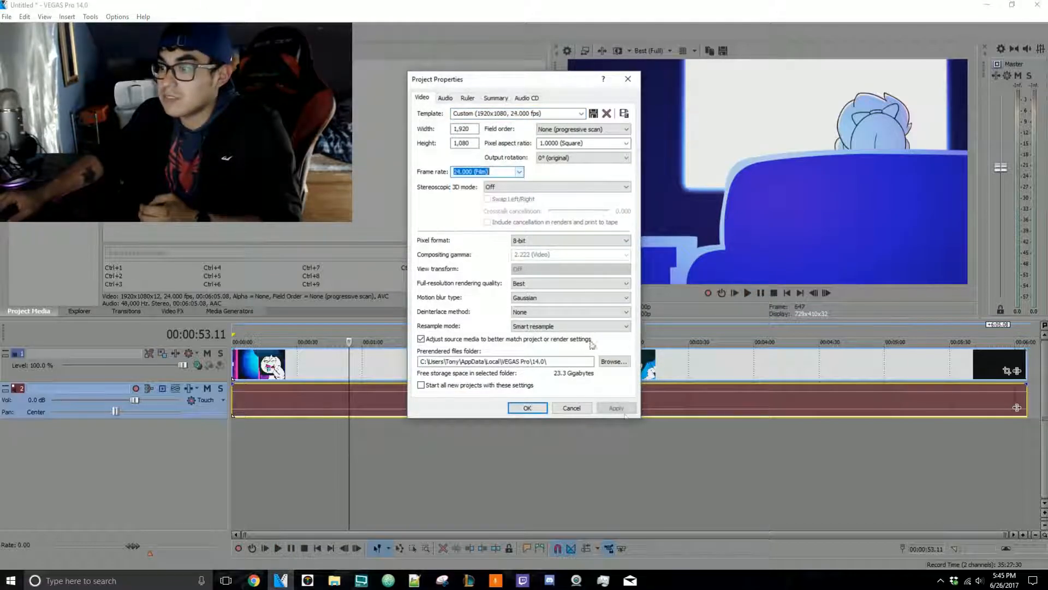
# Apply 24.000 fps again and play the animation to compare with the 12 fps preview
pyautogui.click(527, 407)
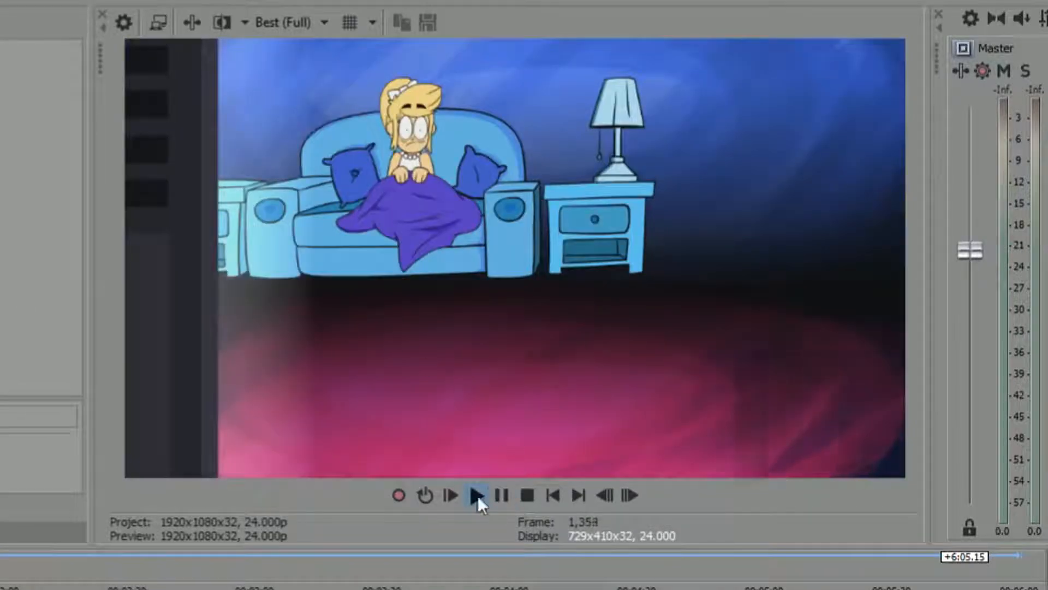
pyautogui.click(477, 495)
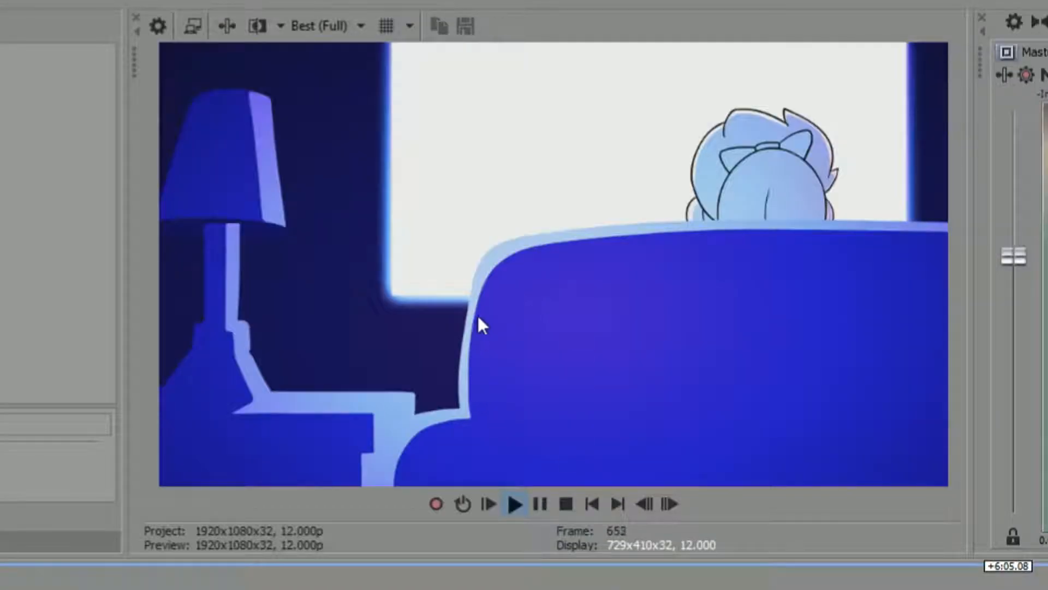
pyautogui.click(515, 505)
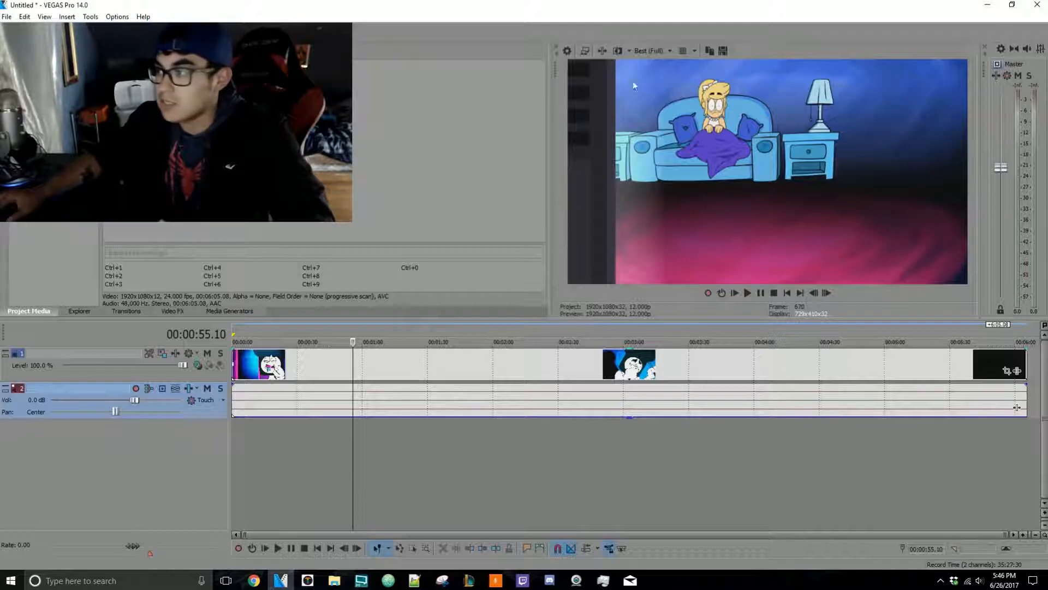
# Set the project frame rate back to 24.000 (Film) and apply it
pyautogui.click(520, 171)
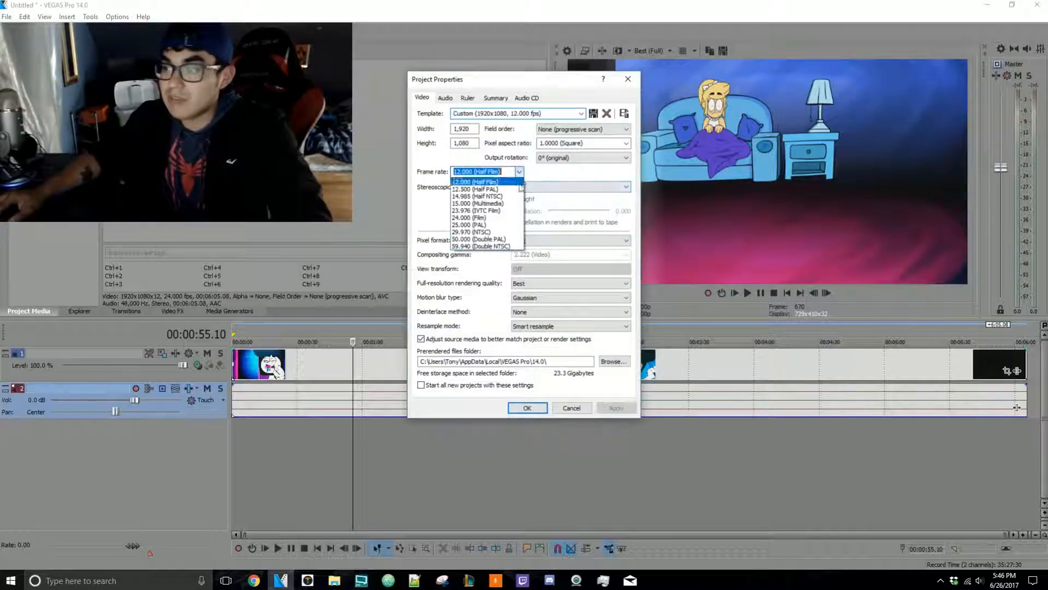
pyautogui.click(469, 217)
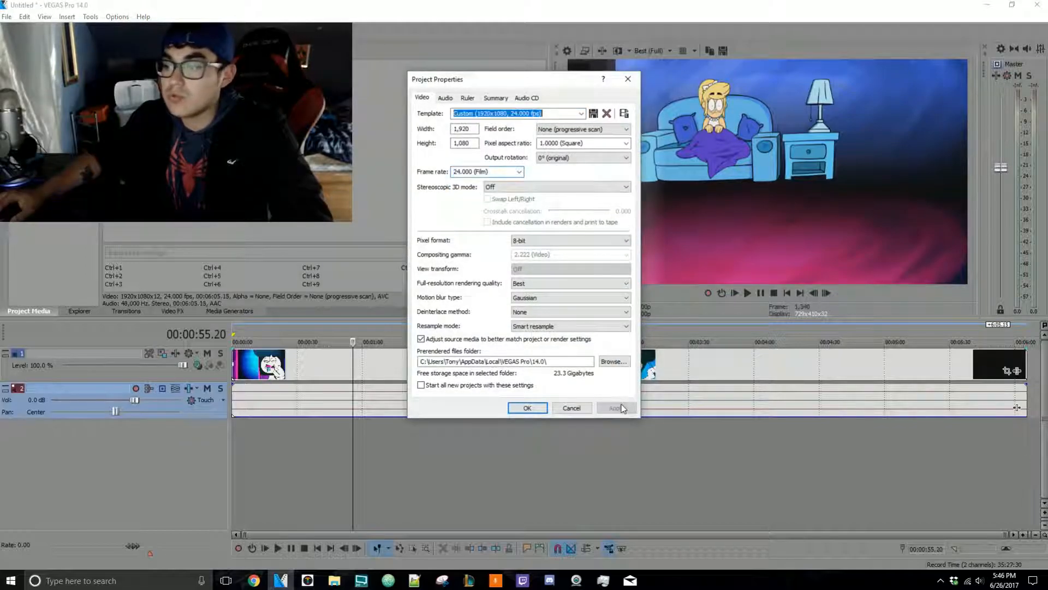
pyautogui.click(527, 407)
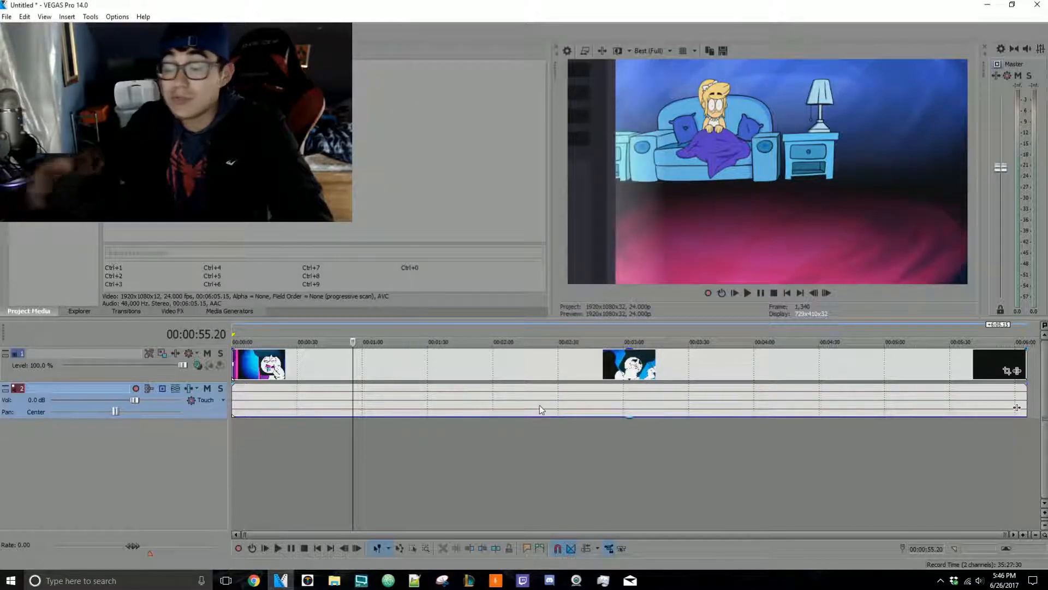